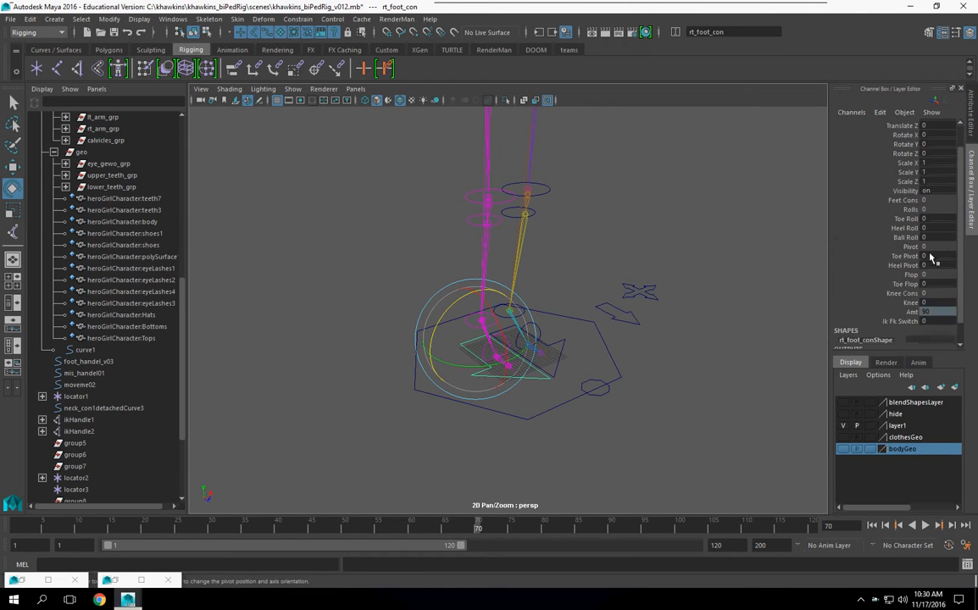
Bring up the Set Driven Key editor from Animate > Set Driven Key > Set with rt_foot_con selected
{"action": "left_click_drag", "start_coordinate": [508, 297], "coordinate": [509, 356]}
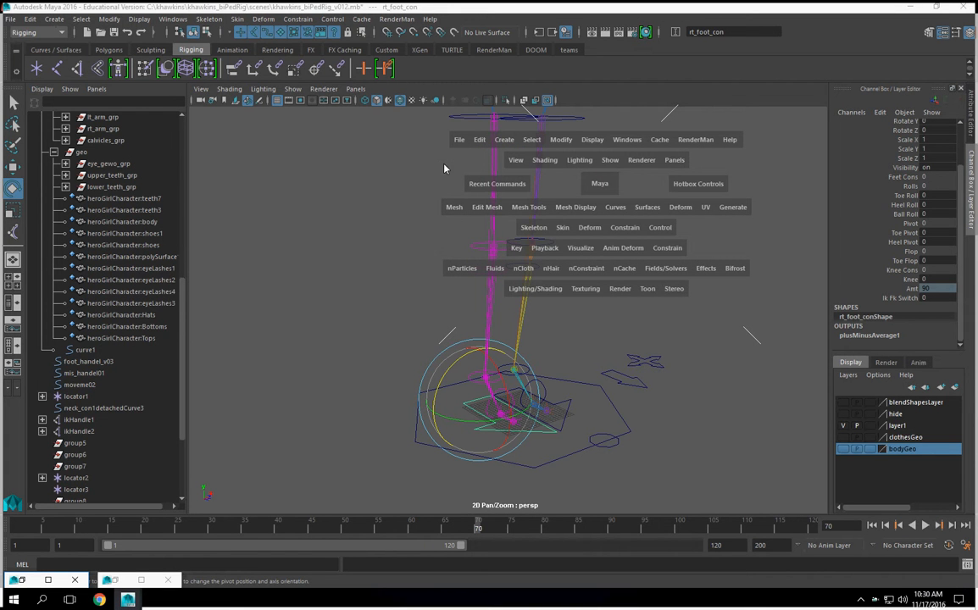
{"action": "left_click", "coordinate": [515, 248]}
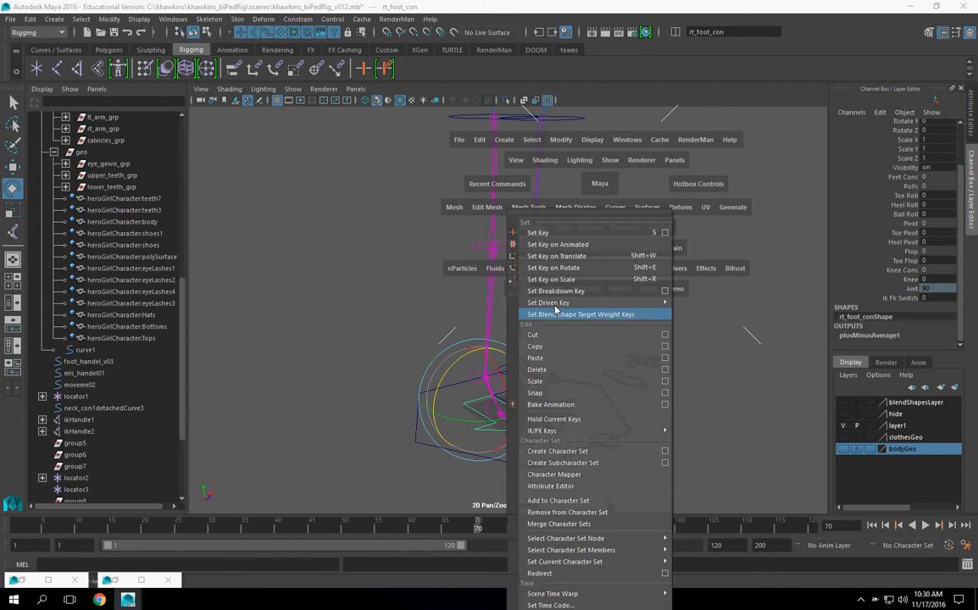
{"action": "left_click", "coordinate": [547, 301]}
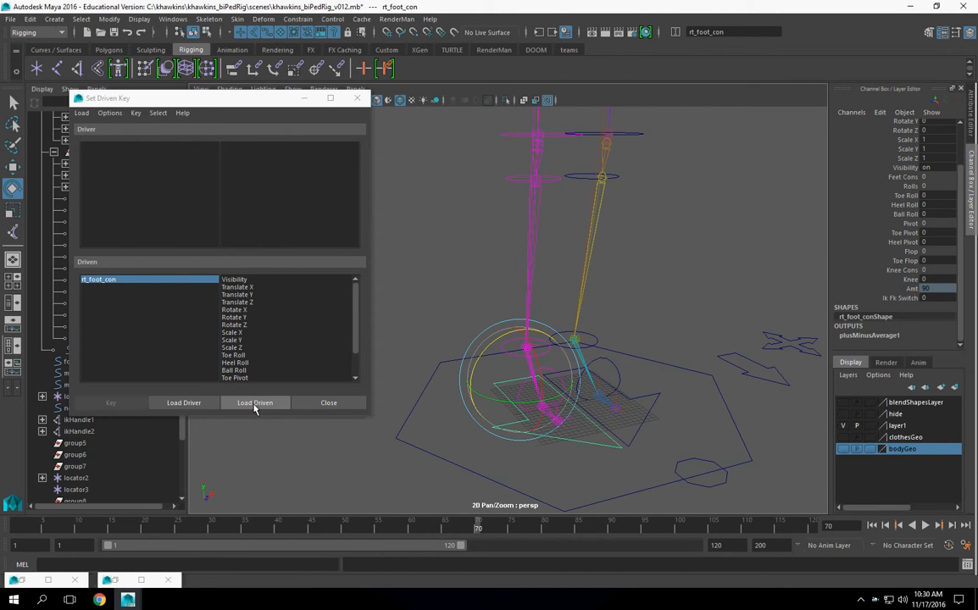
{"action": "mouse_move", "coordinate": [254, 403]}
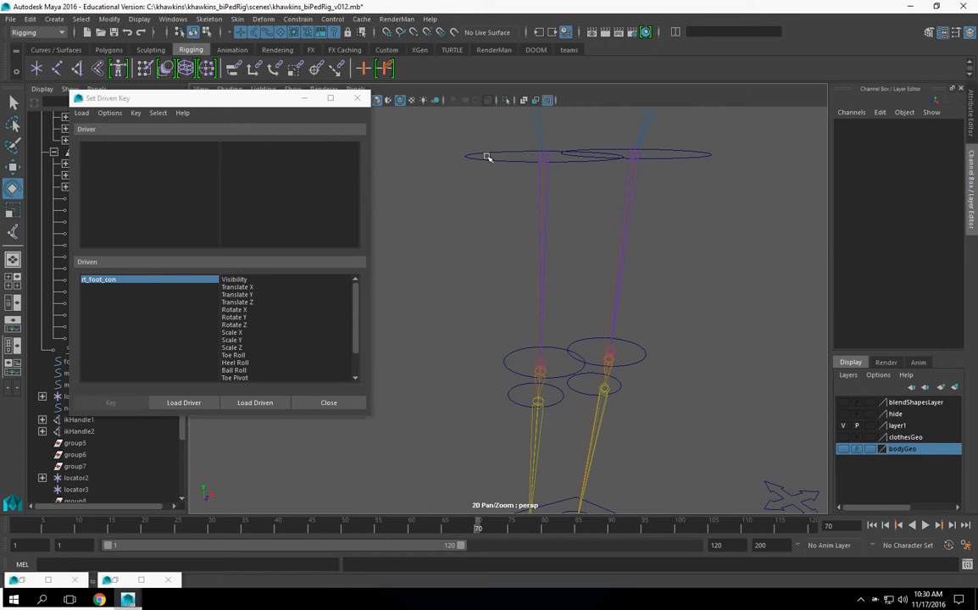
Load rt_thigh_con_grp as the driven object, then reselect rt_foot_con
{"action": "left_click", "coordinate": [542, 156]}
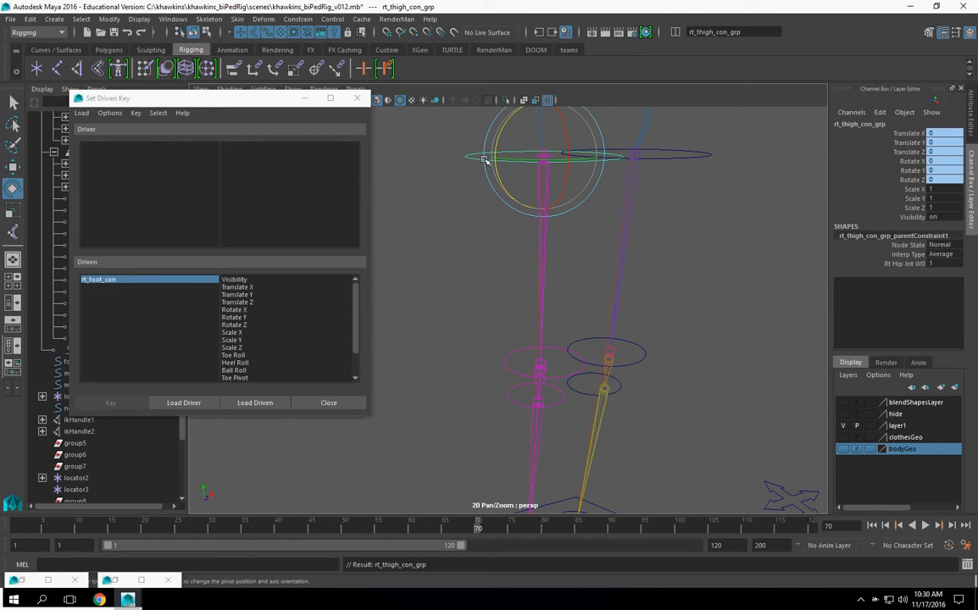
{"action": "left_click", "coordinate": [254, 404]}
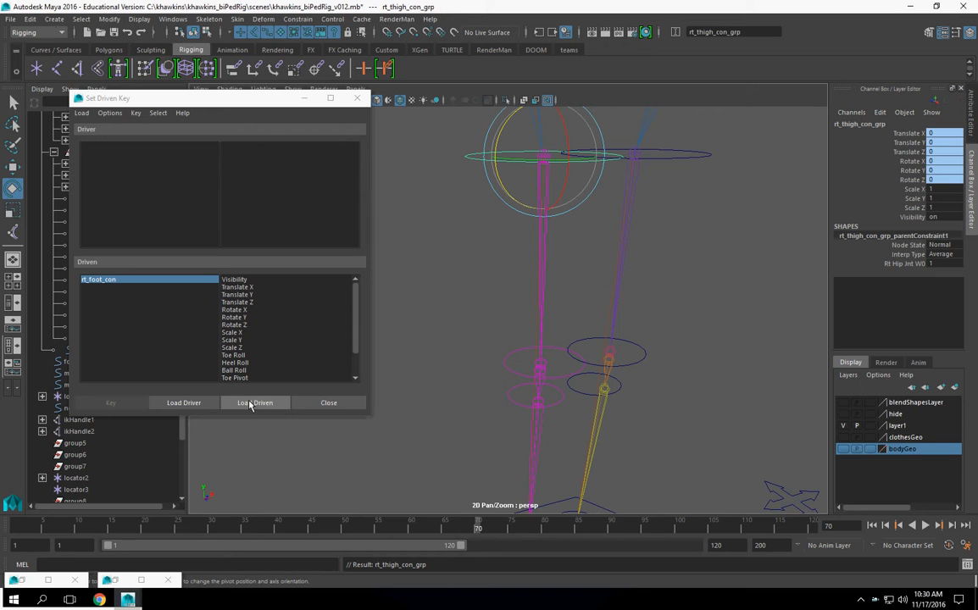
{"action": "left_click", "coordinate": [255, 404]}
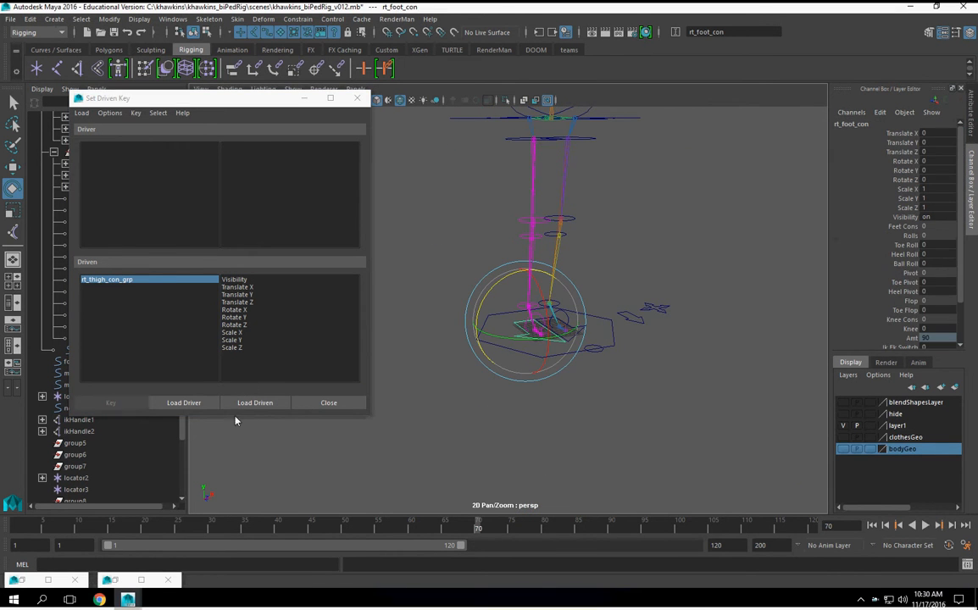
Load rt_foot_con as driver and pair its Ik Fk Switch with the thigh group's Visibility
{"action": "left_click", "coordinate": [183, 403]}
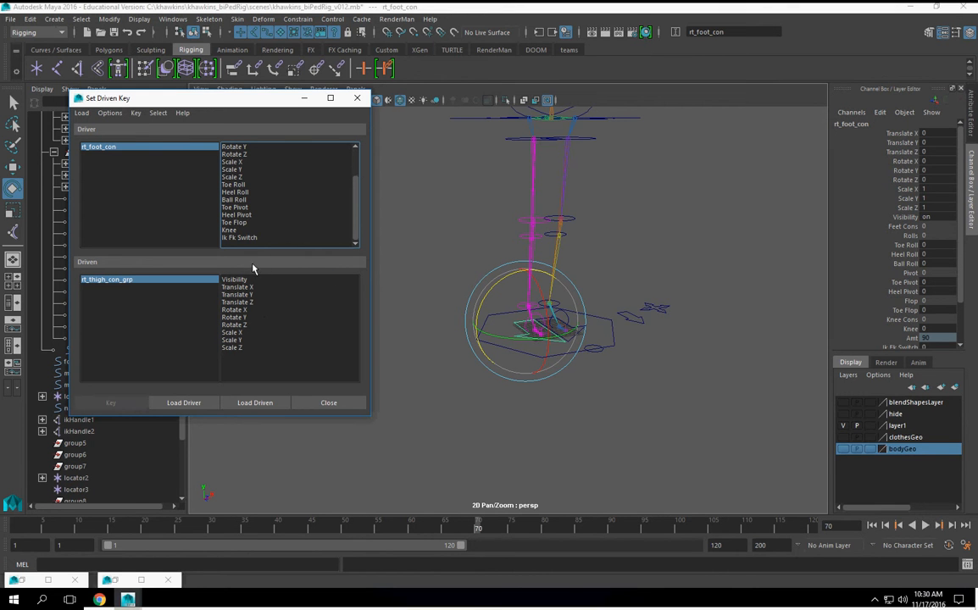
{"action": "left_click", "coordinate": [239, 237]}
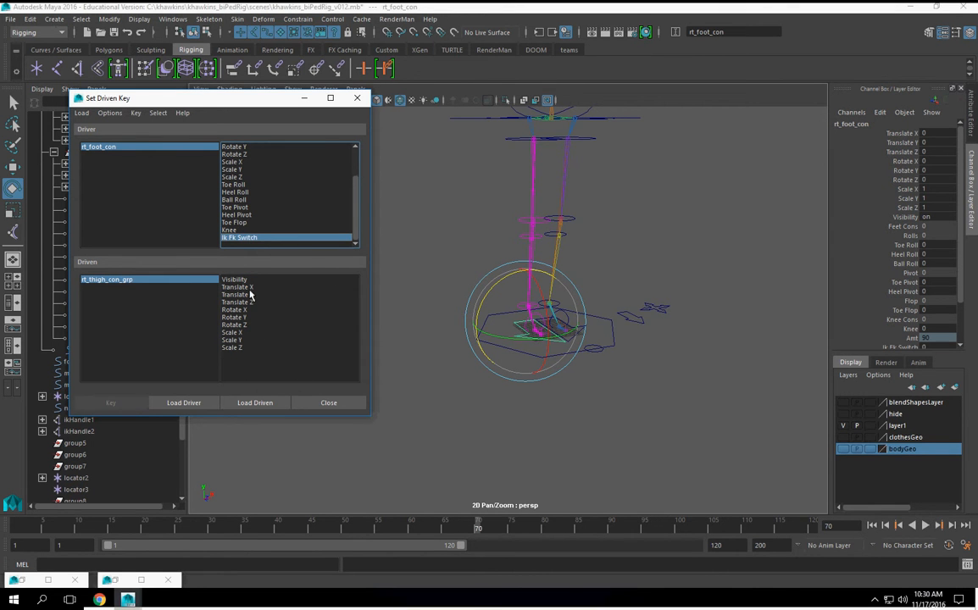
{"action": "left_click", "coordinate": [234, 278]}
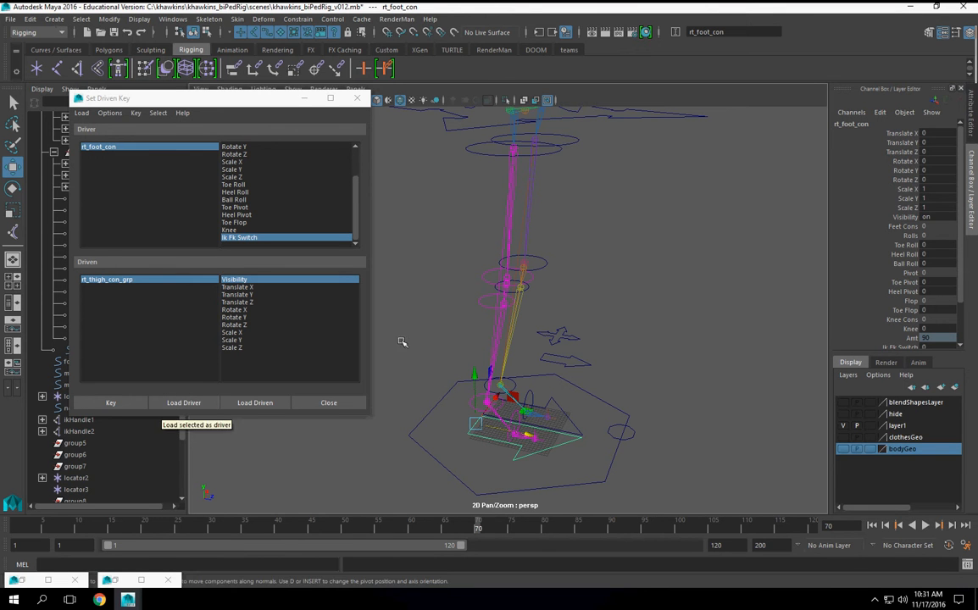
Select rt_thigh_con_grp and edit its Visibility value in the Channel Box for the key pose
{"action": "left_click", "coordinate": [254, 403]}
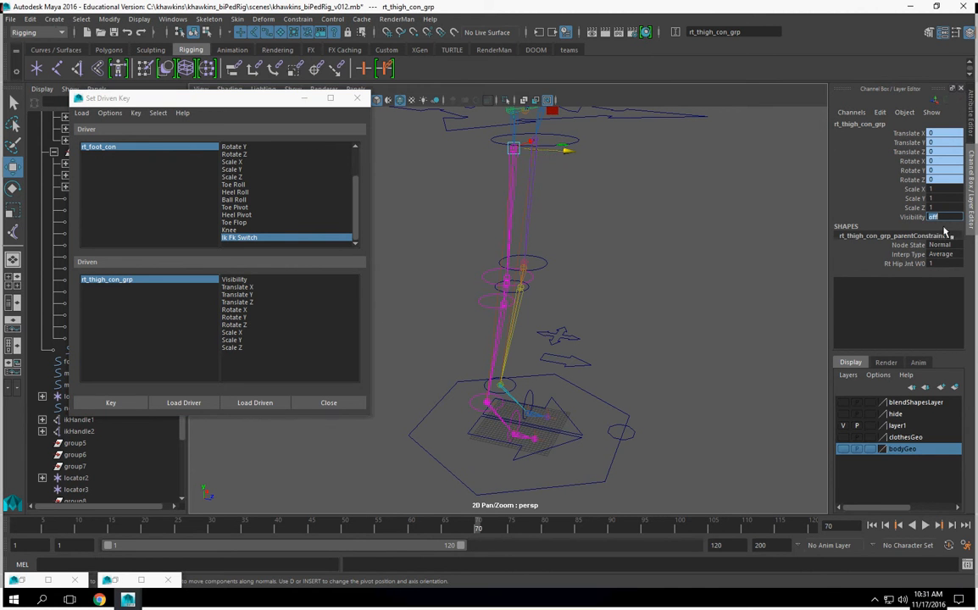
{"action": "left_click", "coordinate": [110, 403]}
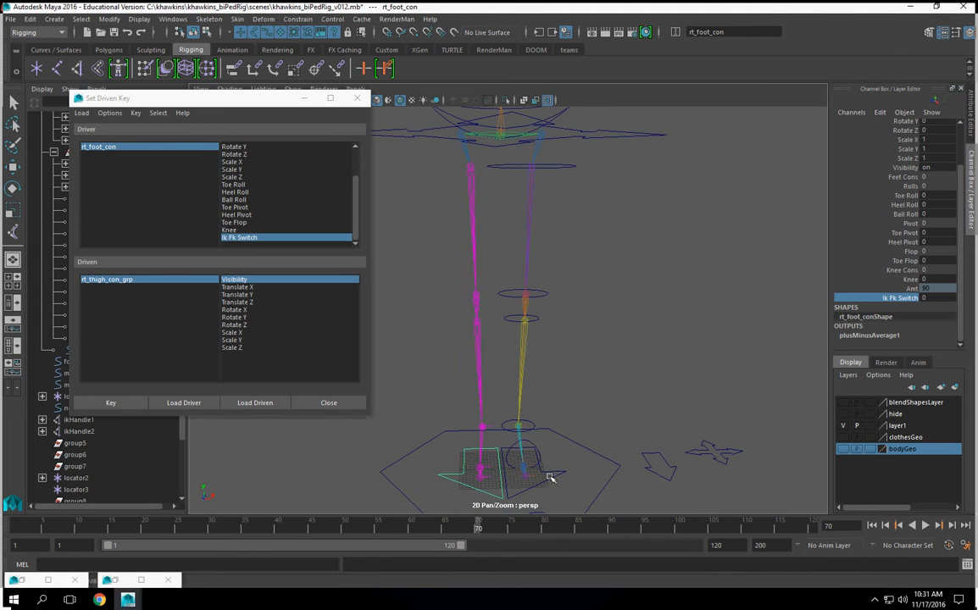
{"action": "left_click", "coordinate": [183, 403]}
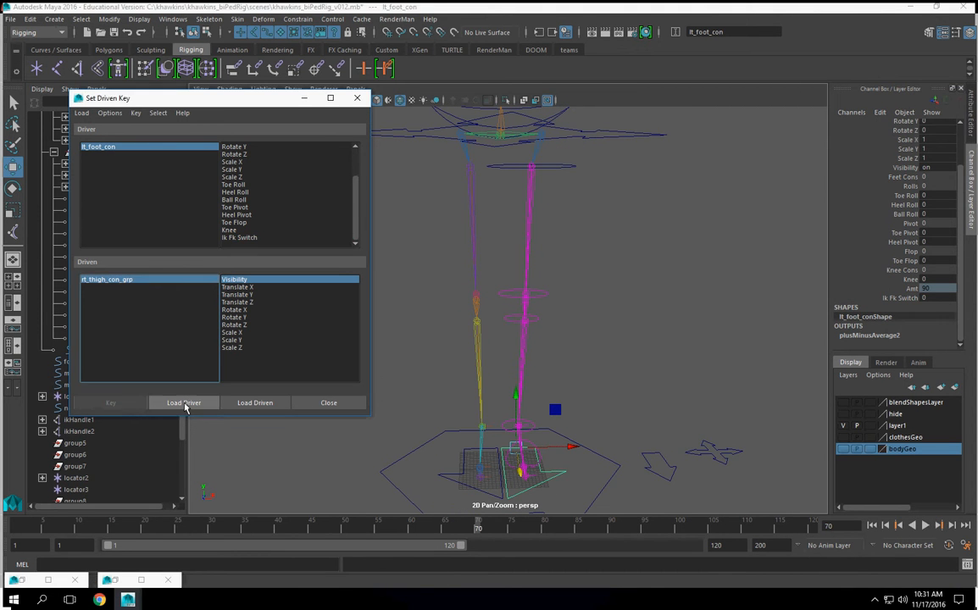
{"action": "left_click", "coordinate": [183, 404]}
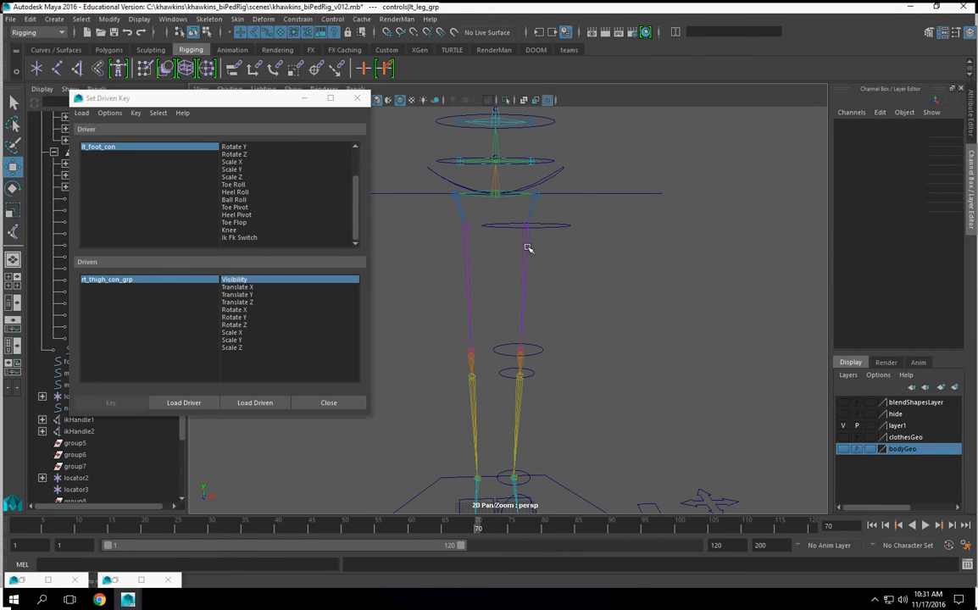
{"action": "left_click", "coordinate": [529, 223]}
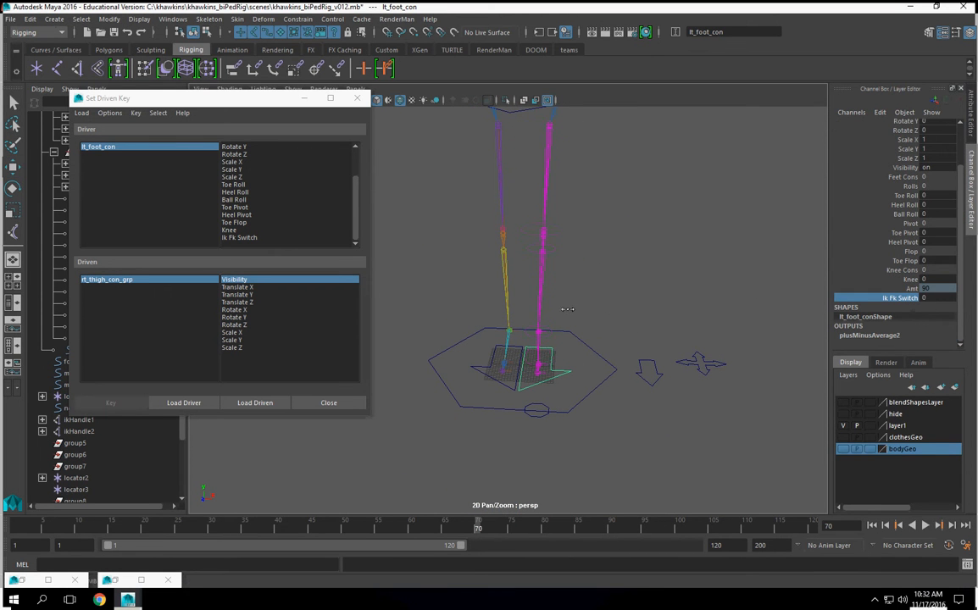
{"action": "mouse_move", "coordinate": [585, 338]}
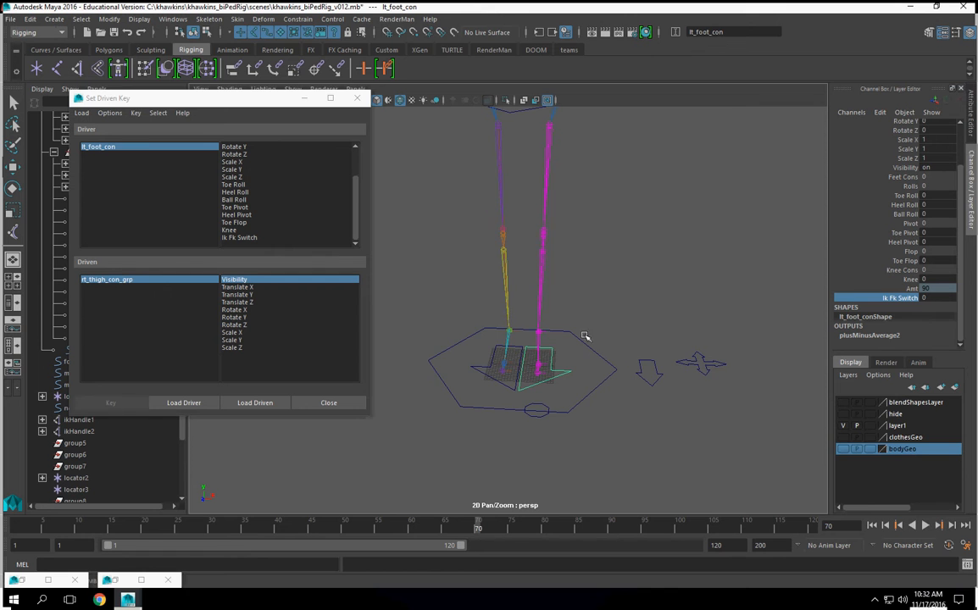
{"action": "left_click_drag", "start_coordinate": [584, 336], "coordinate": [612, 324]}
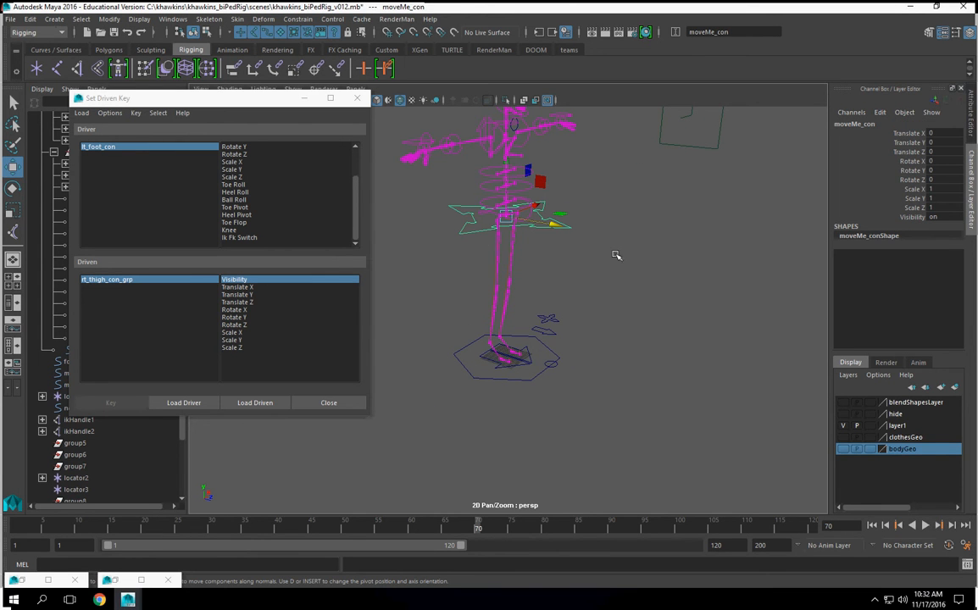
{"action": "left_click_drag", "start_coordinate": [617, 254], "coordinate": [524, 227]}
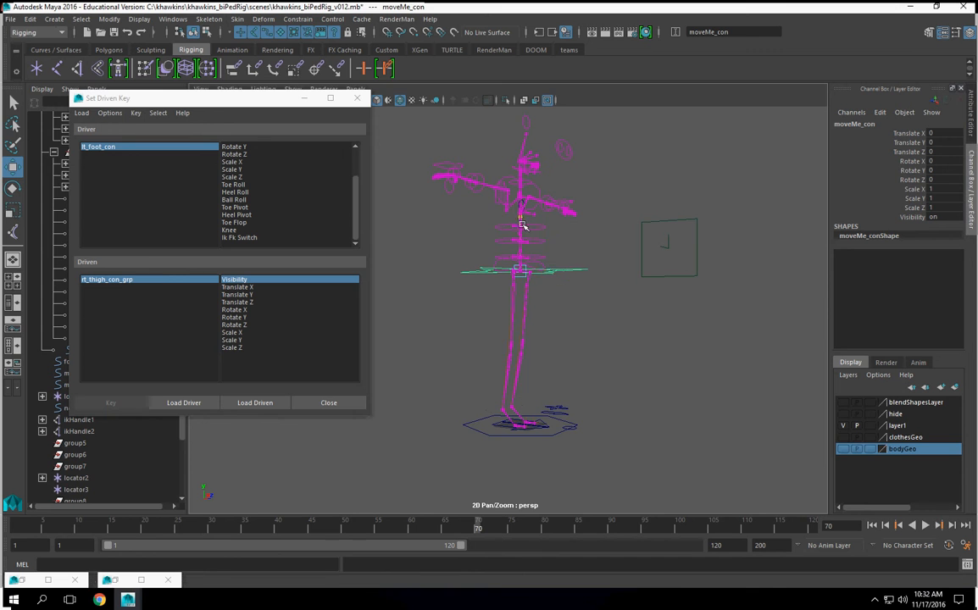